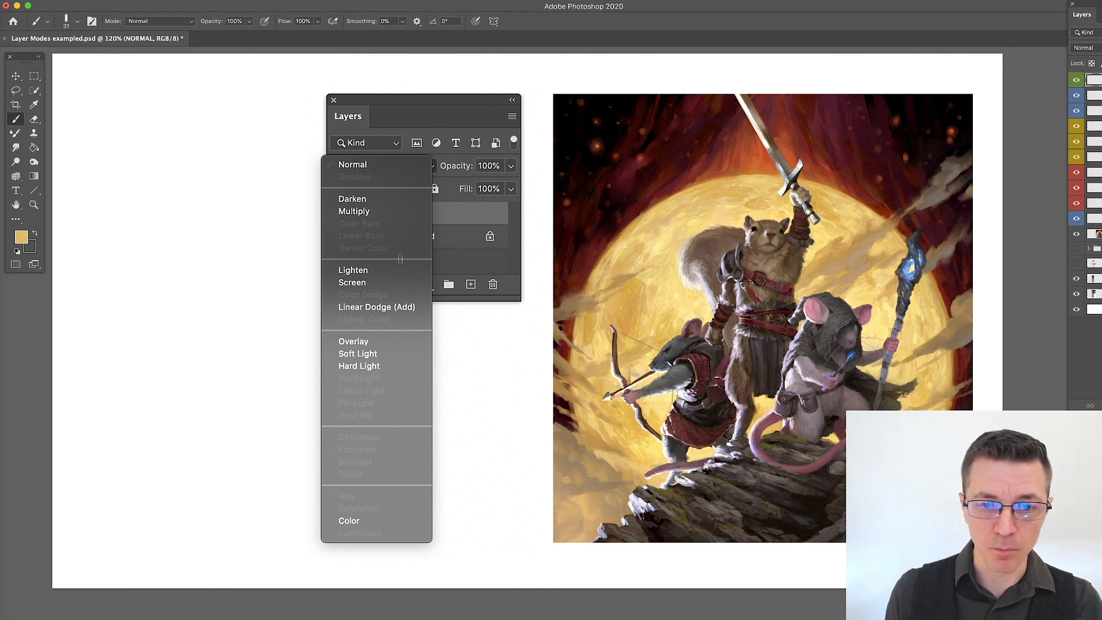
{"action": "mouse_move", "coordinate": [458, 519]}
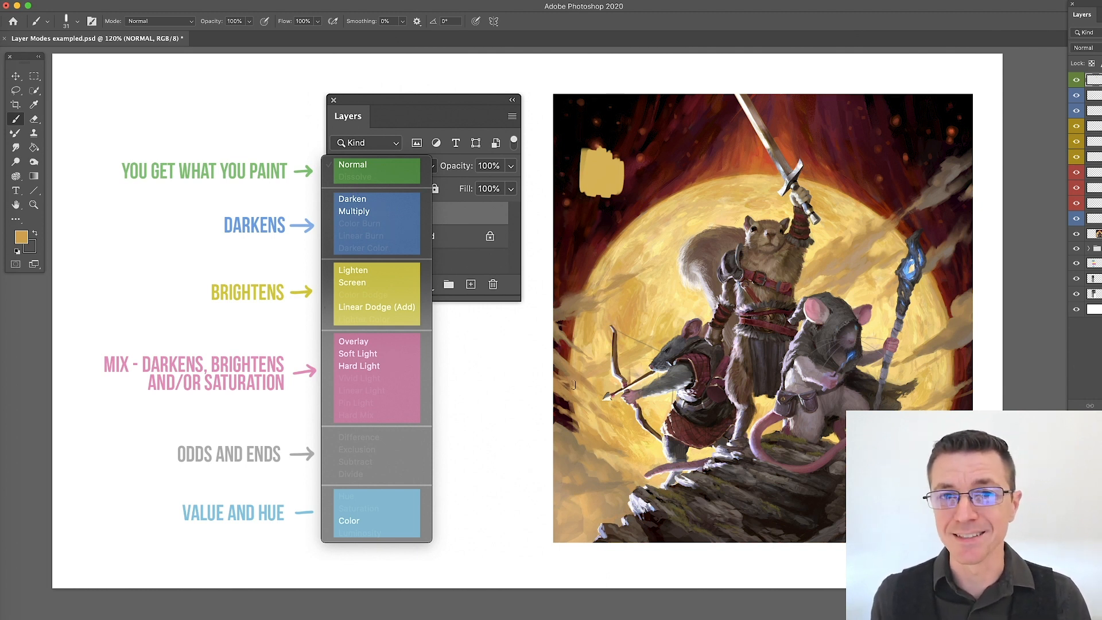
Paint a dark red stroke on the Darken layer, then another on the Multiply layer
{"action": "left_click", "coordinate": [352, 199]}
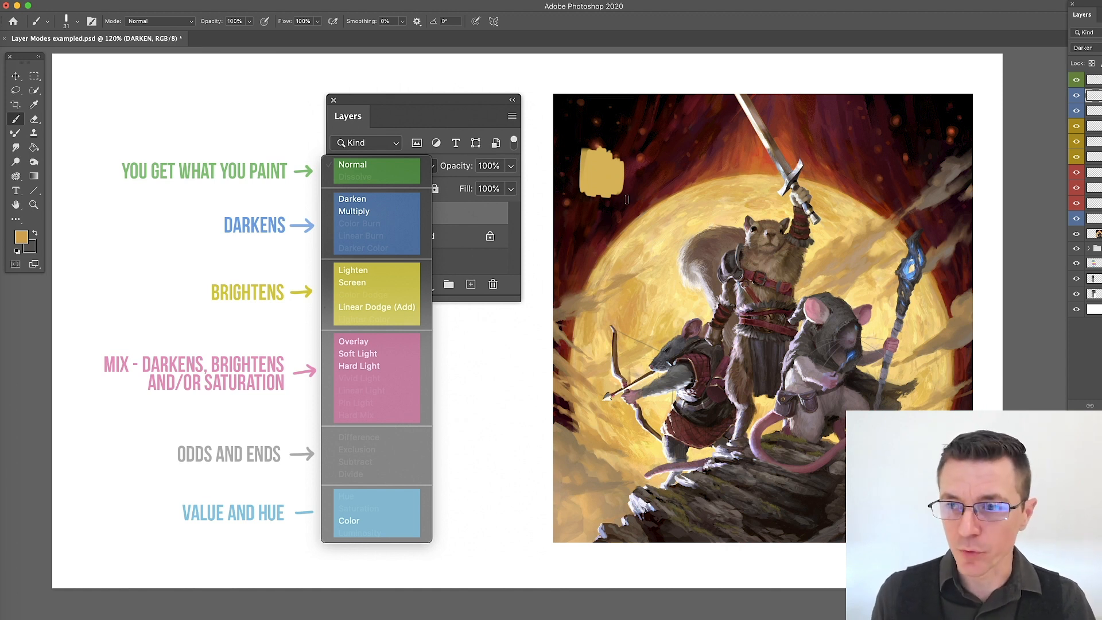
{"action": "mouse_move", "coordinate": [608, 281]}
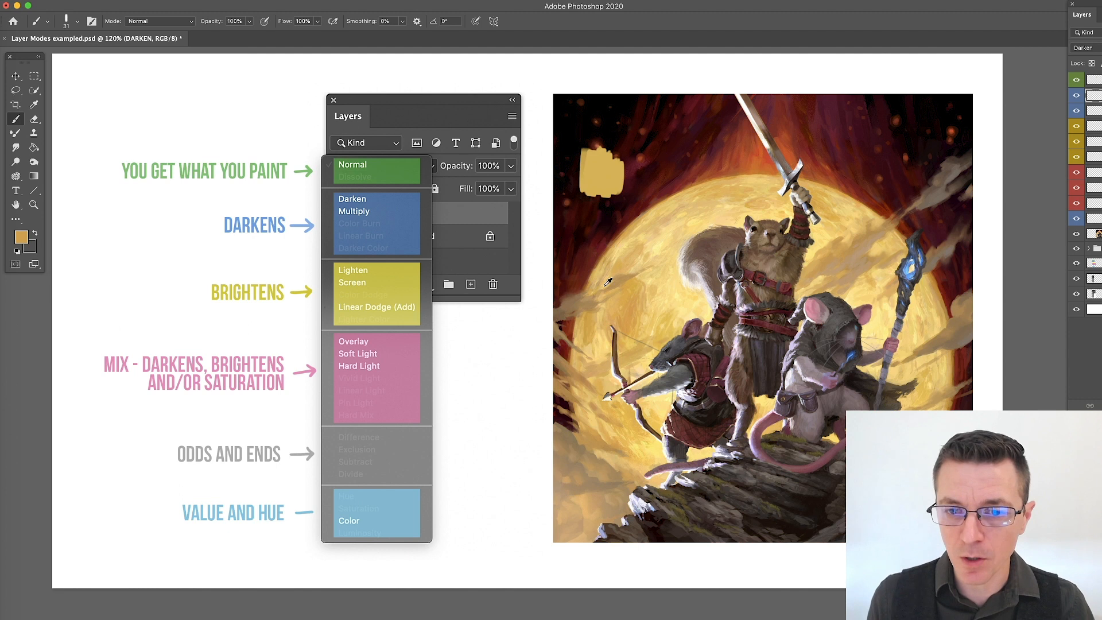
{"action": "mouse_move", "coordinate": [580, 283]}
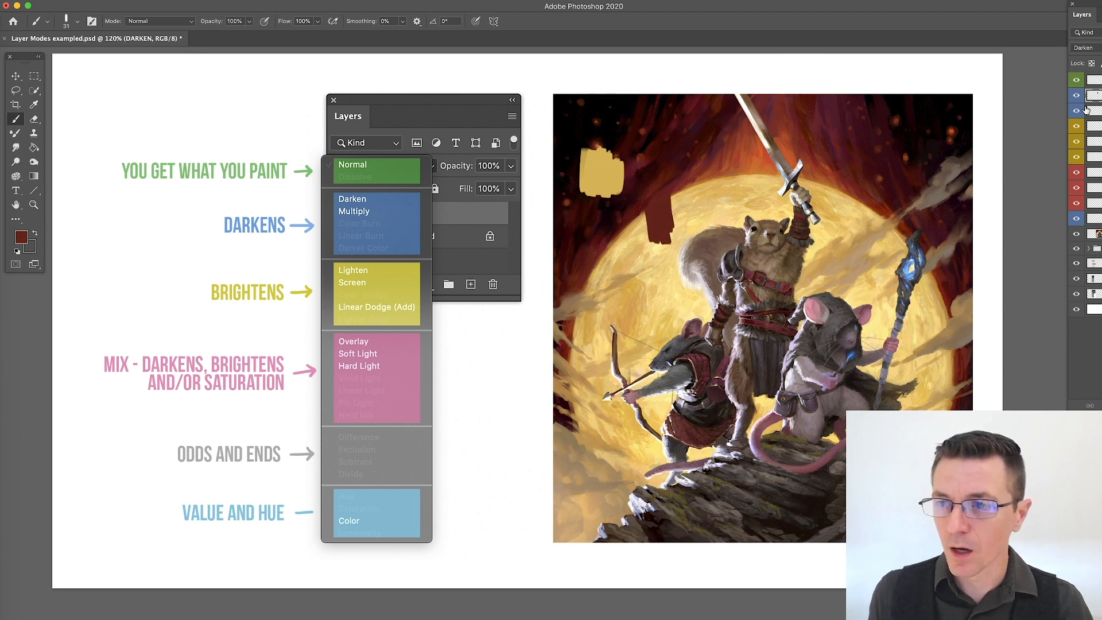
{"action": "left_click", "coordinate": [355, 211]}
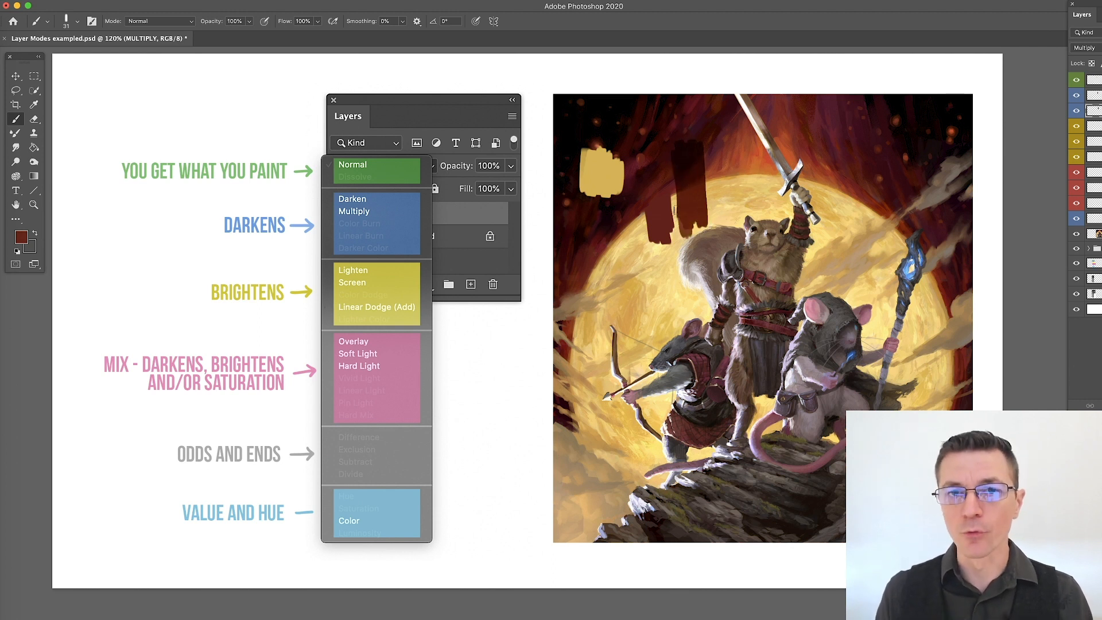
Return to the Darken layer and add a dark red stroke beside the Multiply stroke
{"action": "left_click", "coordinate": [352, 199]}
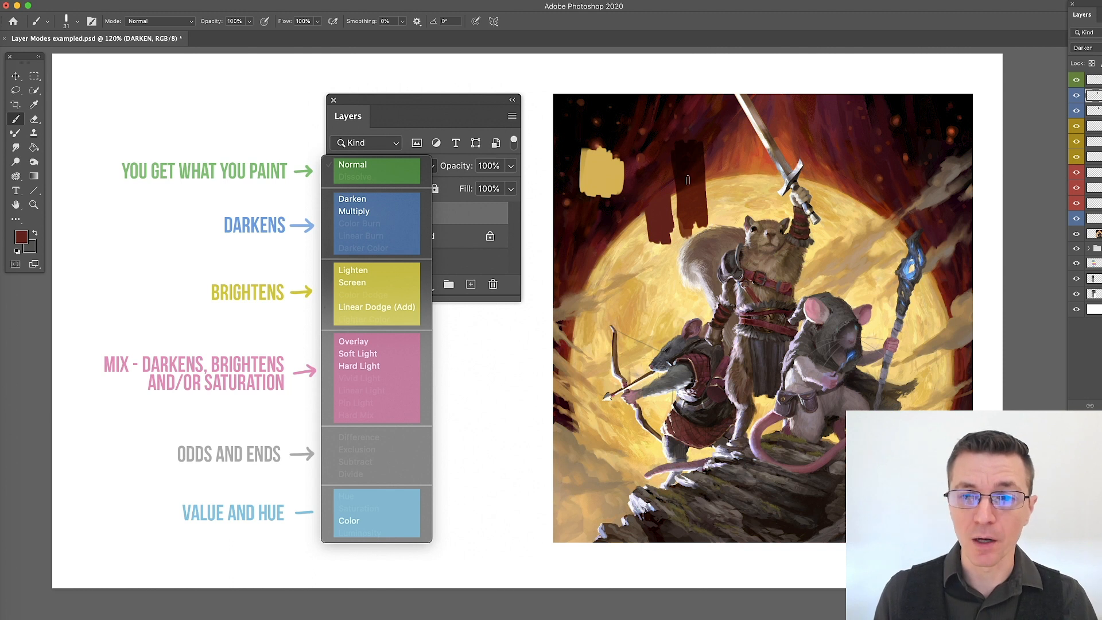
{"action": "mouse_move", "coordinate": [688, 216]}
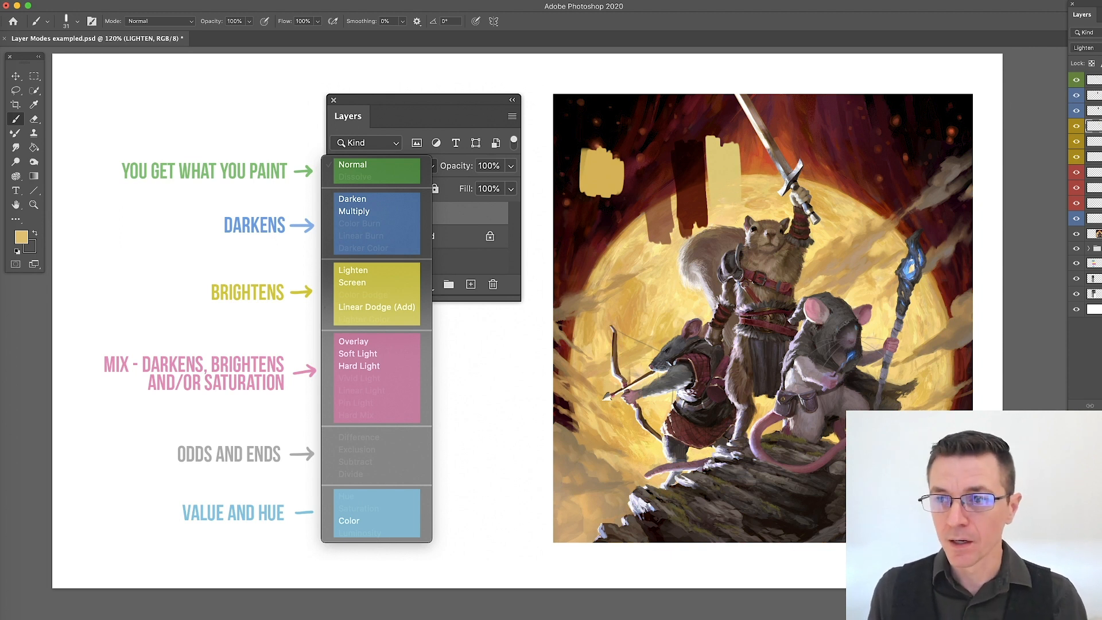
Paint a pale yellow stroke on the Screen layer next to the Lighten stroke
{"action": "left_click", "coordinate": [351, 282]}
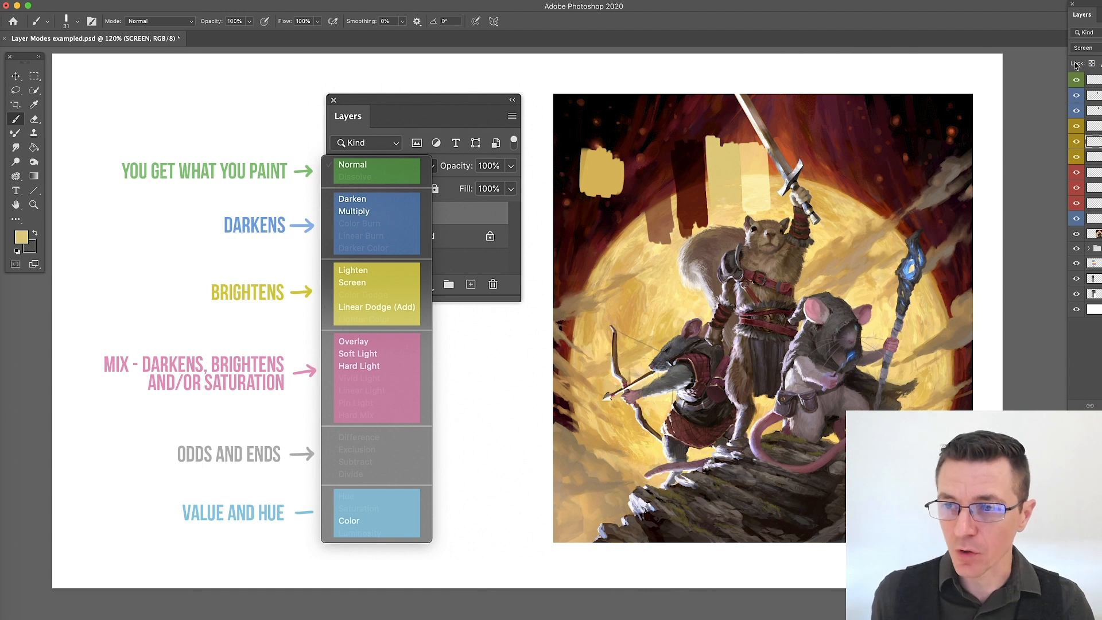
Brush a broad tan wash over the rocks and mice on the Lighten layer
{"action": "left_click", "coordinate": [353, 269]}
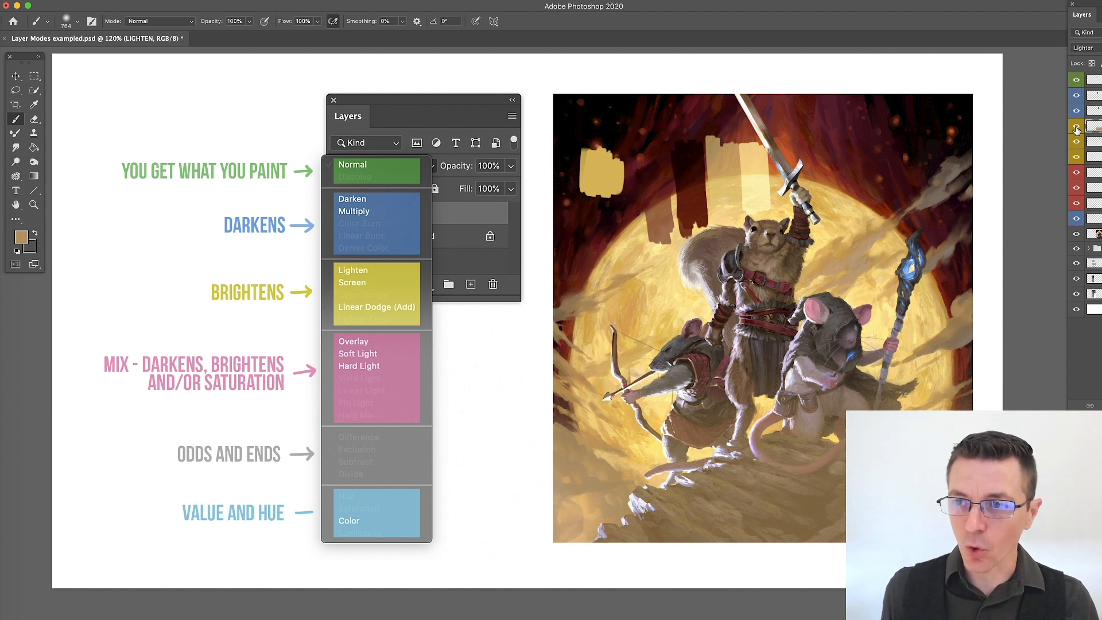
{"action": "mouse_move", "coordinate": [724, 485]}
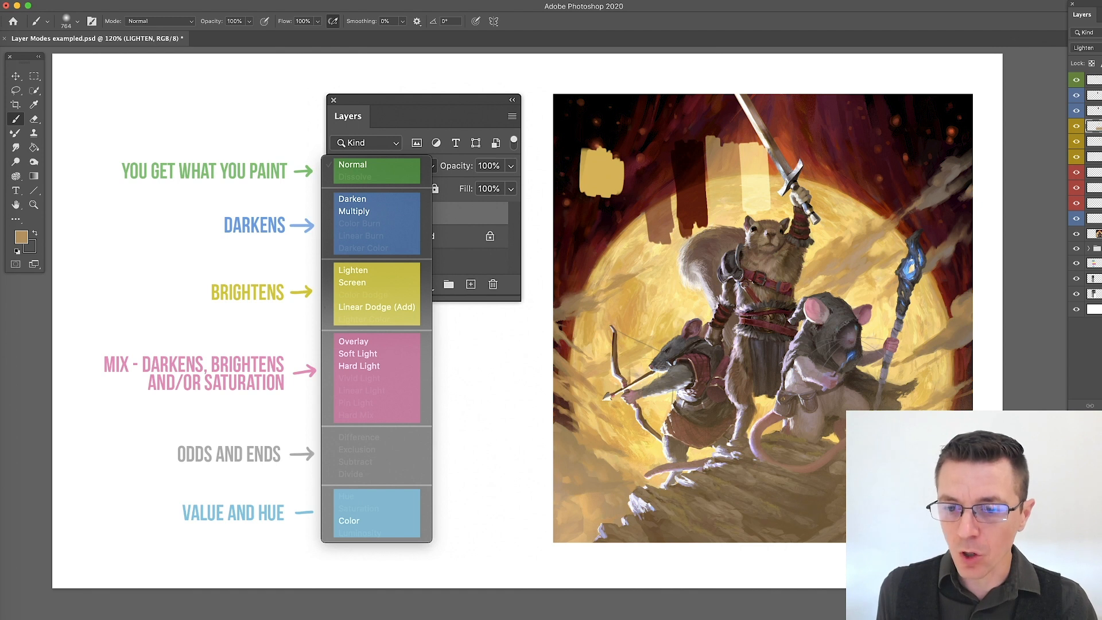
{"action": "left_click", "coordinate": [355, 211]}
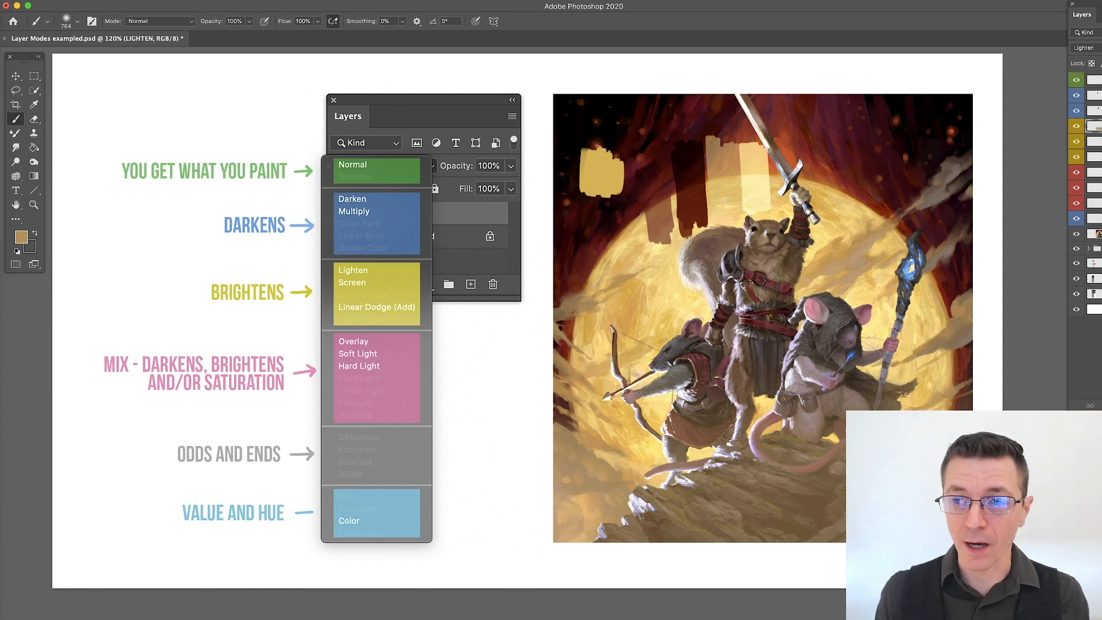
Paint a broad yellow wash over the right side of the painting on the Screen layer
{"action": "left_click", "coordinate": [352, 282]}
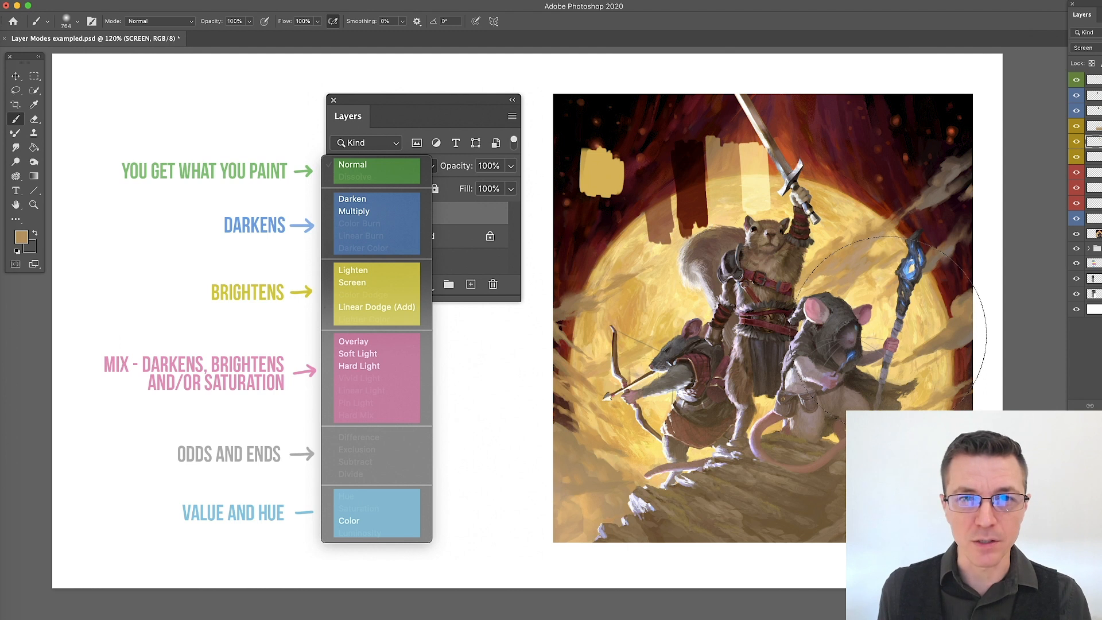
{"action": "left_click", "coordinate": [376, 307]}
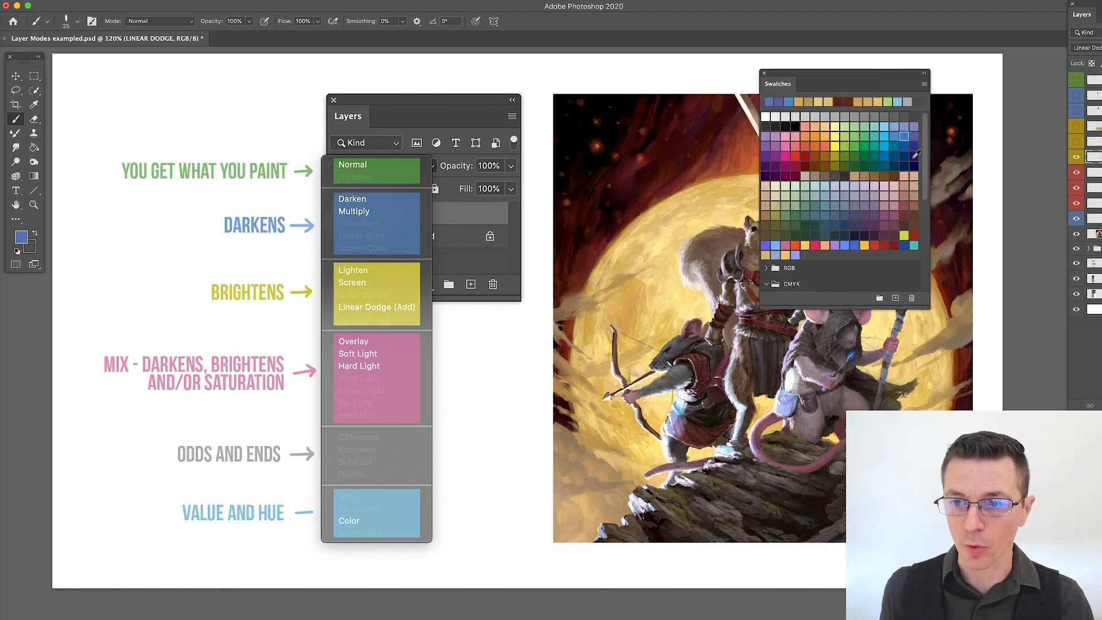
{"action": "left_click_drag", "start_coordinate": [654, 295], "coordinate": [636, 345]}
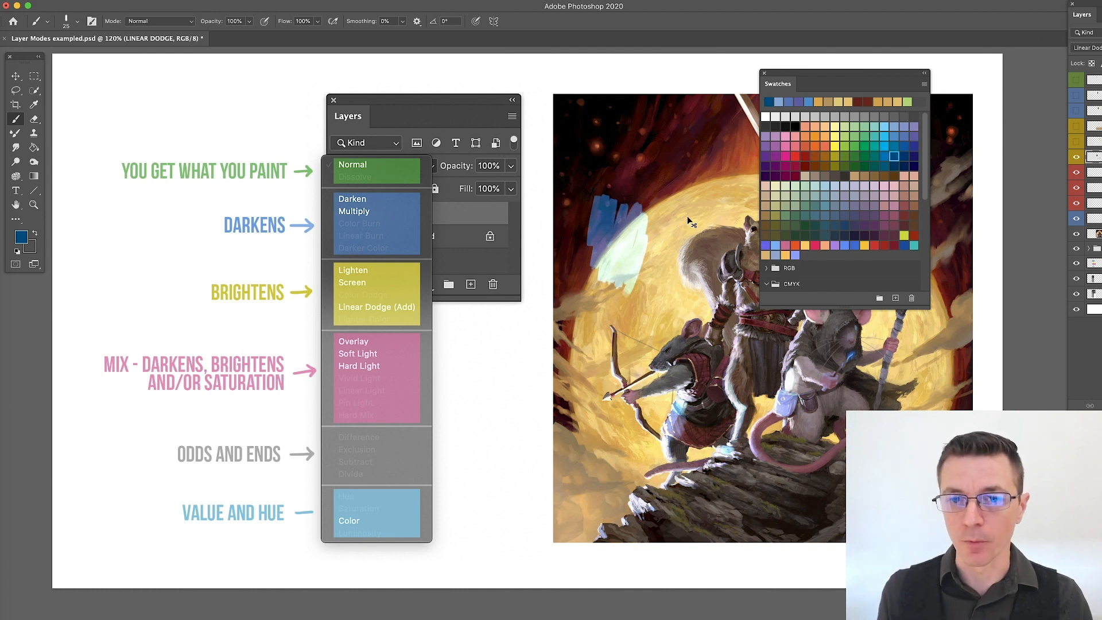
{"action": "mouse_move", "coordinate": [682, 222]}
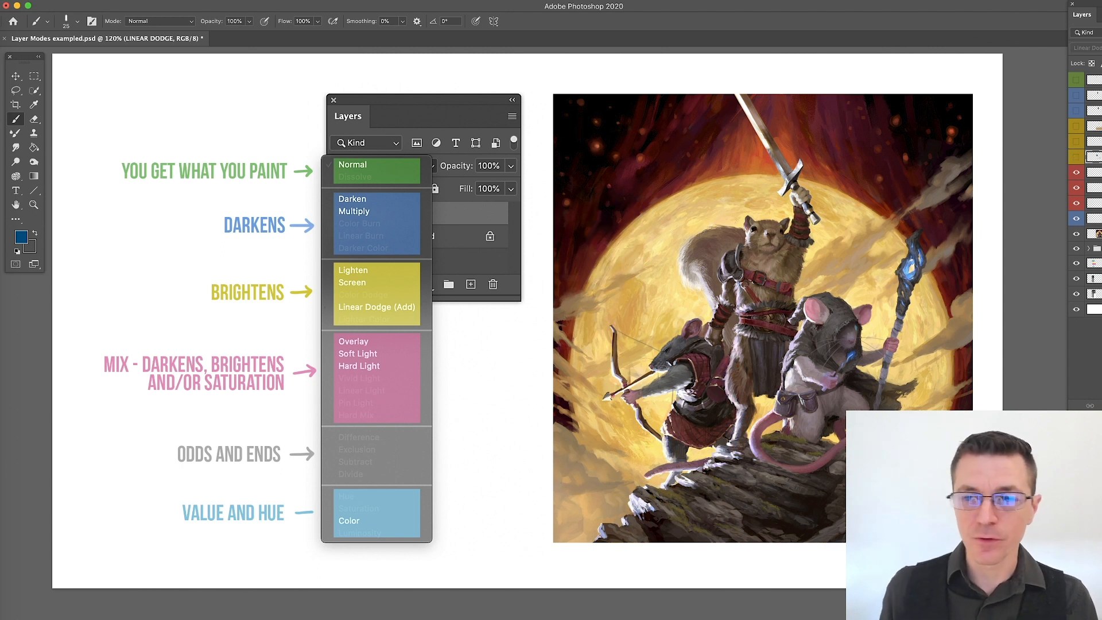
Paint orange Overlay strokes across the moon and hide the grayscale layer
{"action": "left_click", "coordinate": [354, 341]}
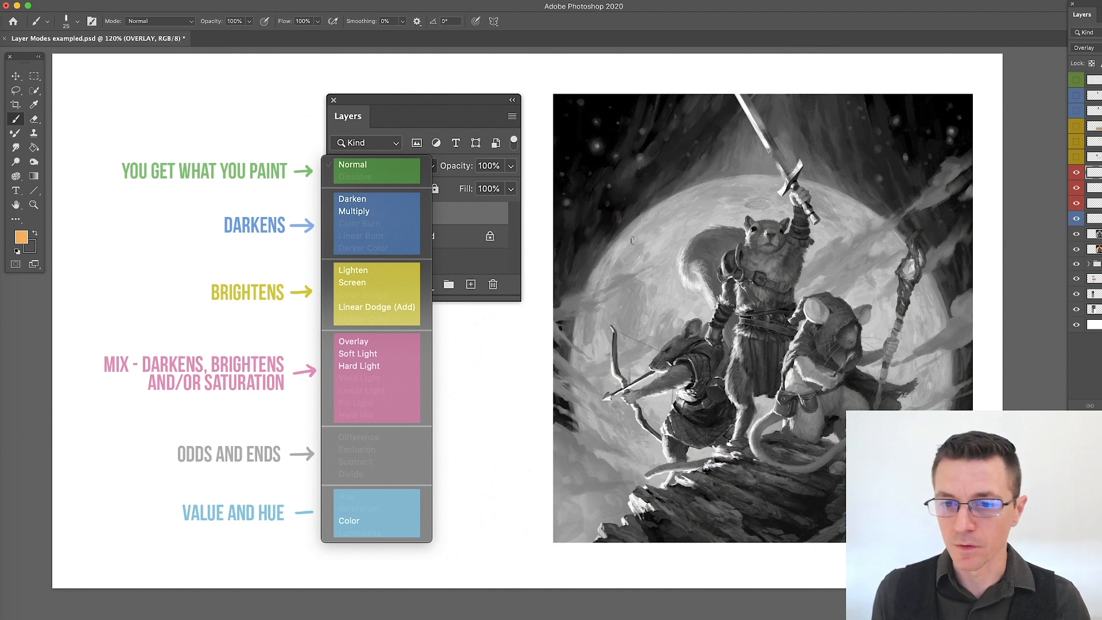
{"action": "left_click_drag", "start_coordinate": [636, 225], "coordinate": [636, 316]}
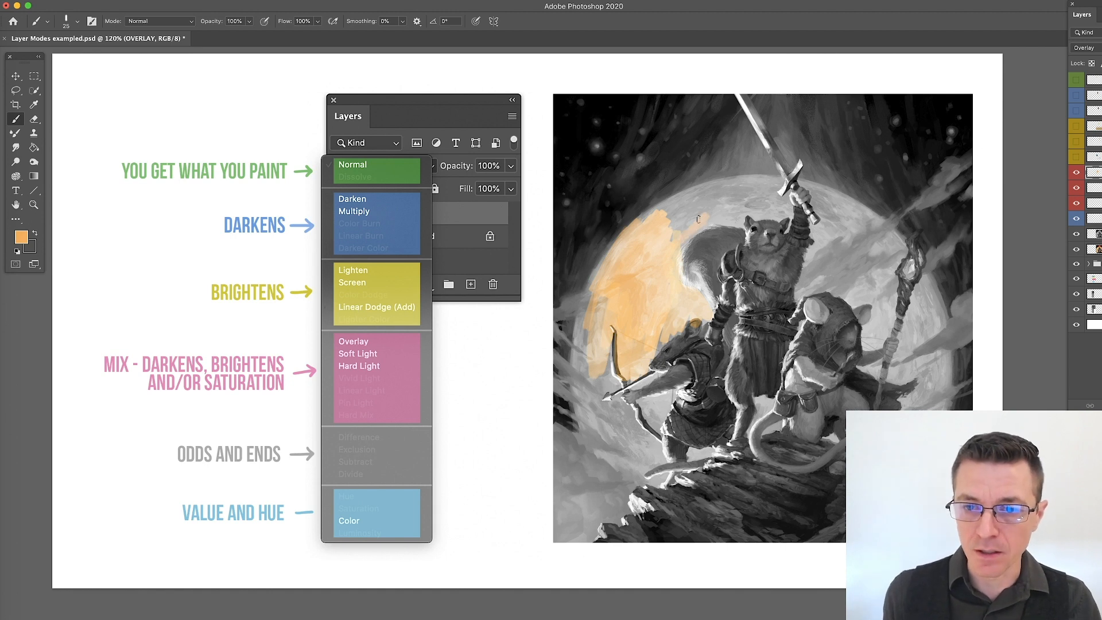
{"action": "left_click_drag", "start_coordinate": [698, 218], "coordinate": [673, 304]}
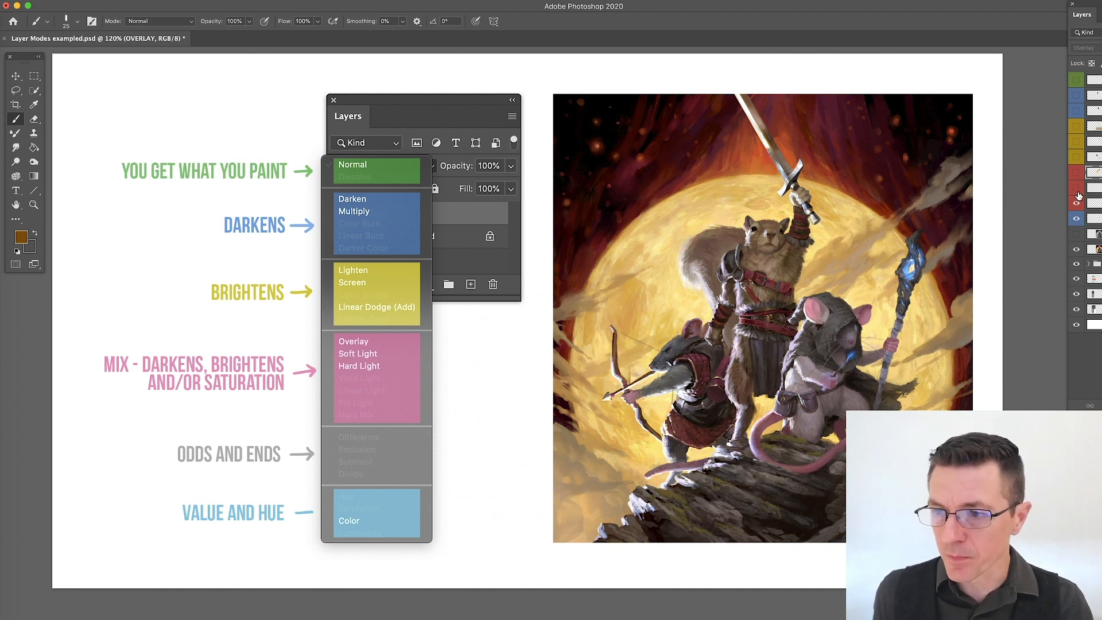
Activate the Soft Light layer with a pale orange foreground colour
{"action": "left_click", "coordinate": [358, 353]}
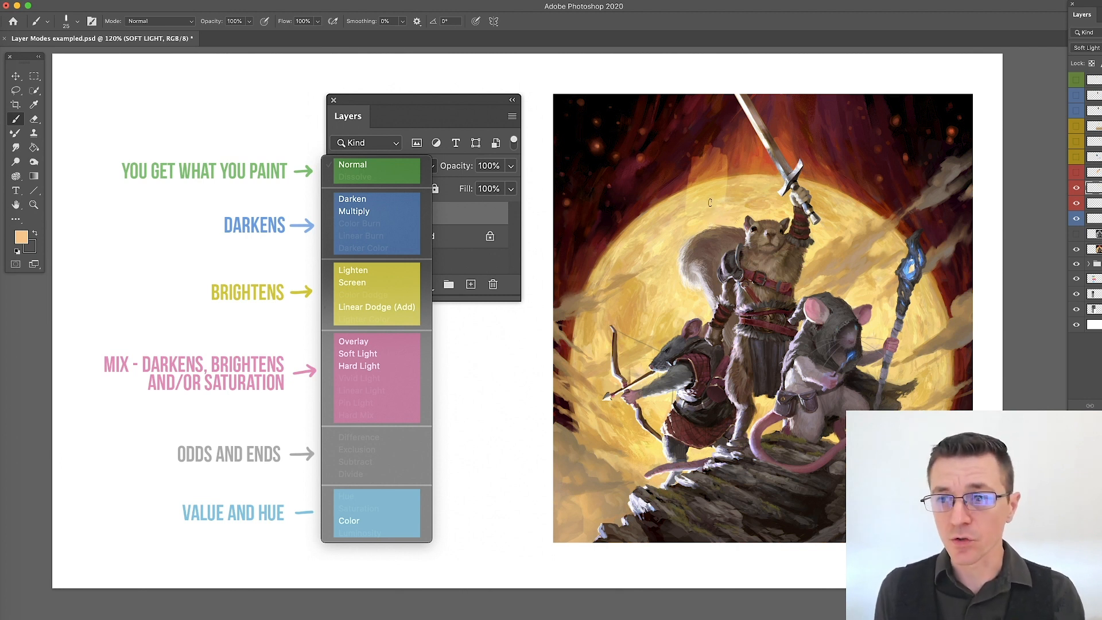
Brush pale orange strokes into the sky near the sword on the Hard Light layer
{"action": "left_click", "coordinate": [359, 366]}
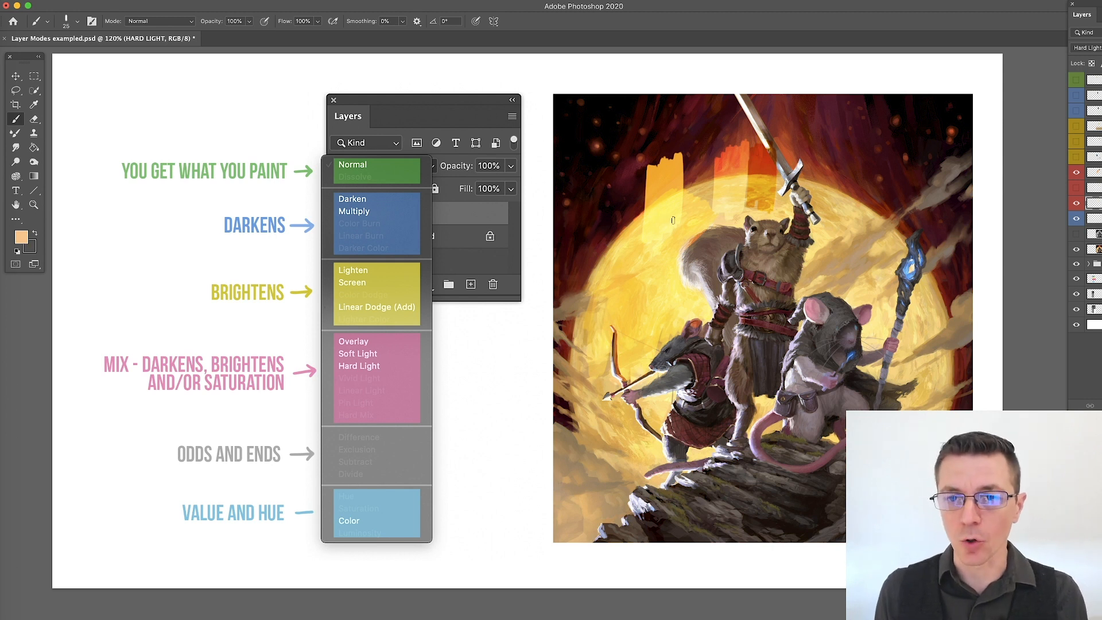
{"action": "mouse_move", "coordinate": [743, 214]}
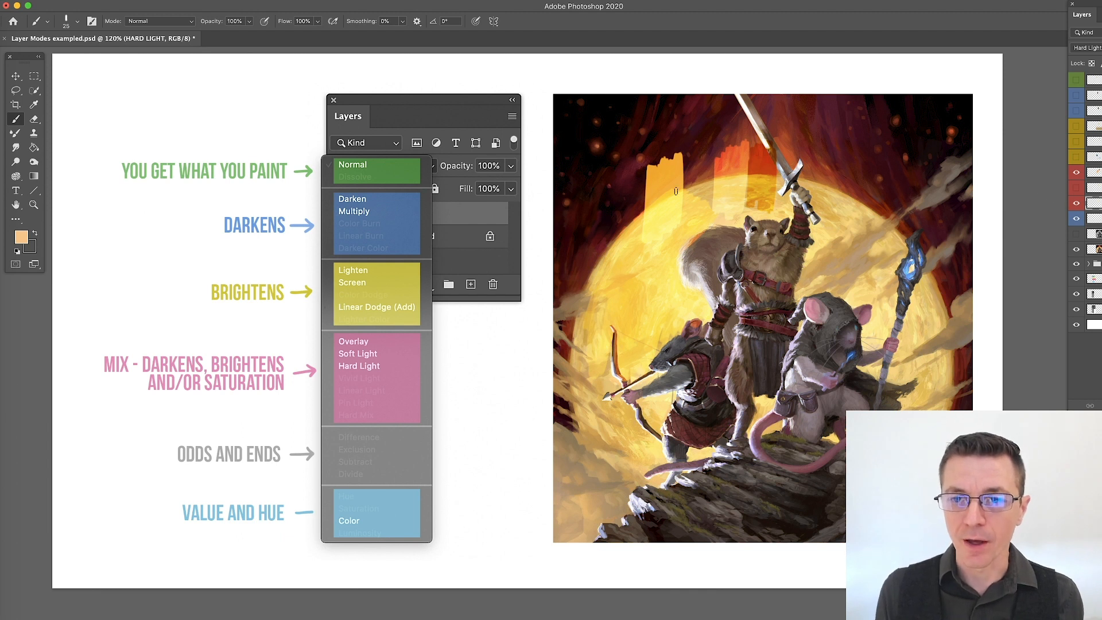
{"action": "mouse_move", "coordinate": [670, 214]}
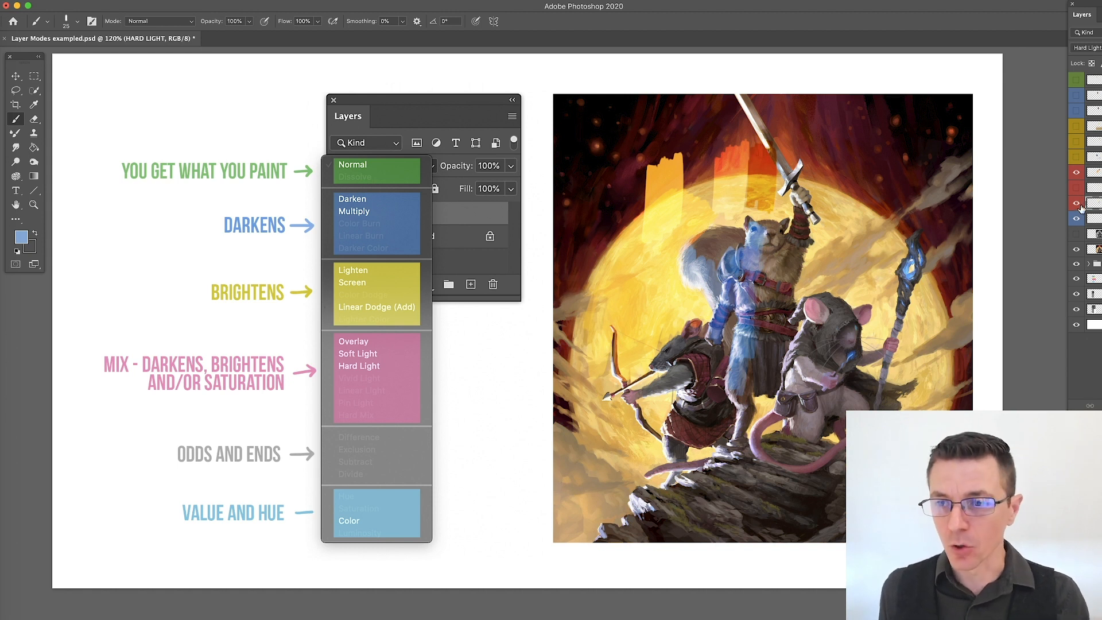
Tint the squirrel's armour light blue, then make the Overlay layer active
{"action": "left_click", "coordinate": [353, 341]}
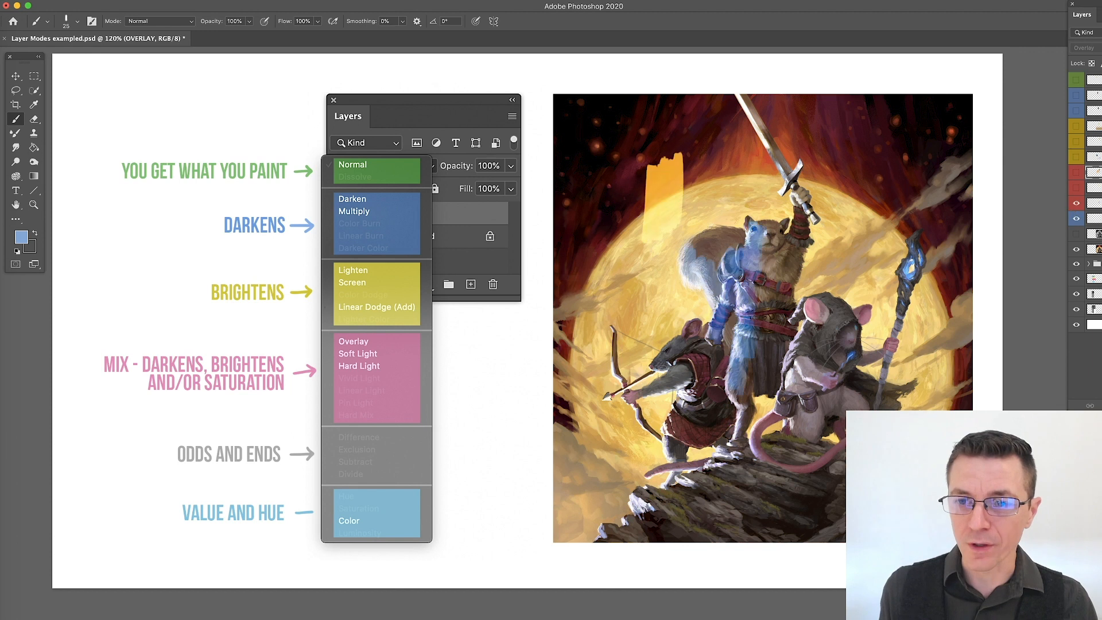
Select the Hard Light layer, then Soft Light, and show the Swatches palette
{"action": "left_click", "coordinate": [360, 365]}
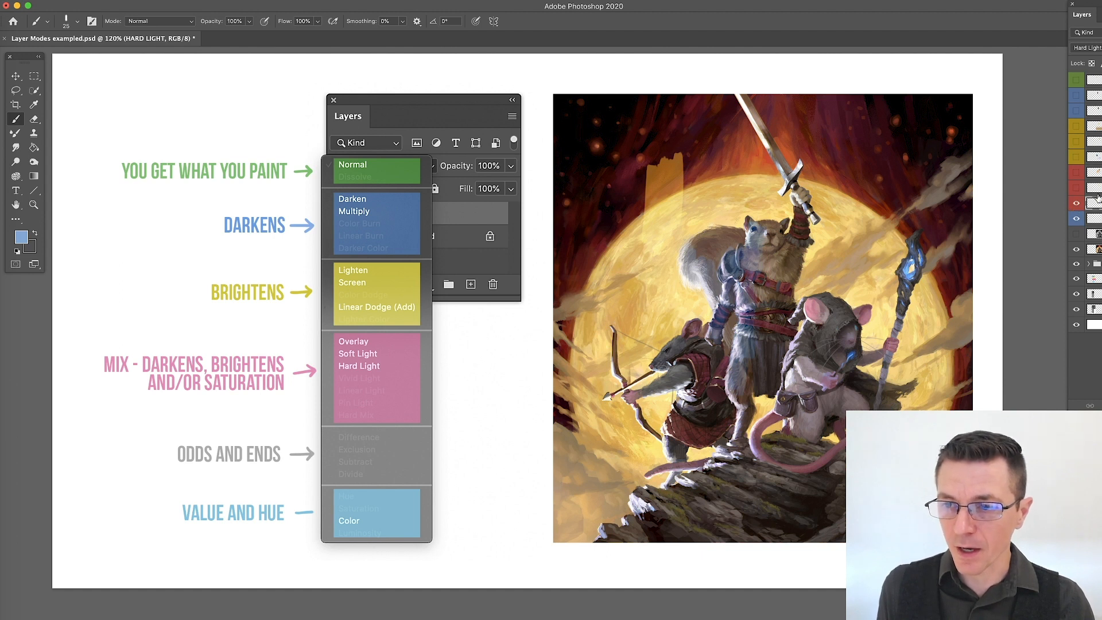
{"action": "left_click", "coordinate": [358, 353]}
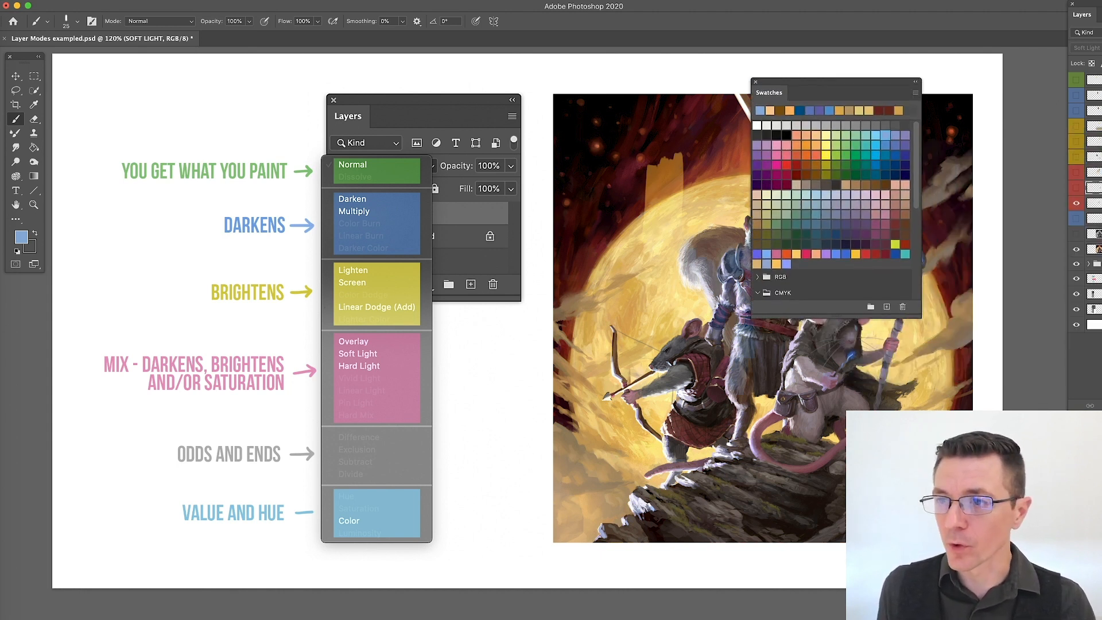
Select the Hard Light test layer and pick a new paint colour from the swatches
{"action": "left_click", "coordinate": [358, 366]}
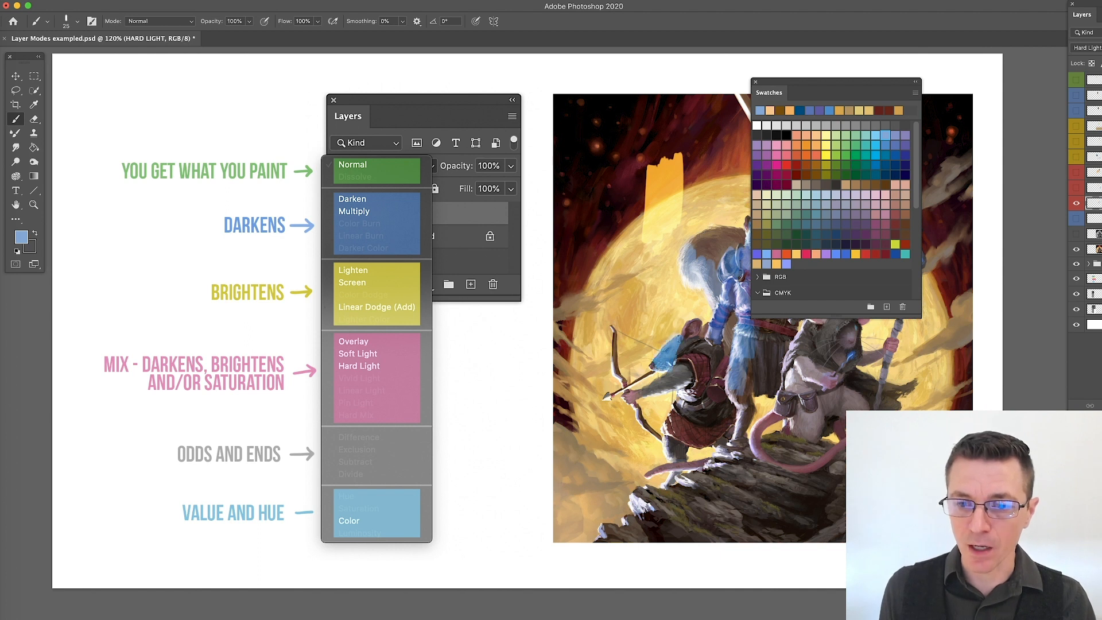
{"action": "left_click", "coordinate": [376, 308]}
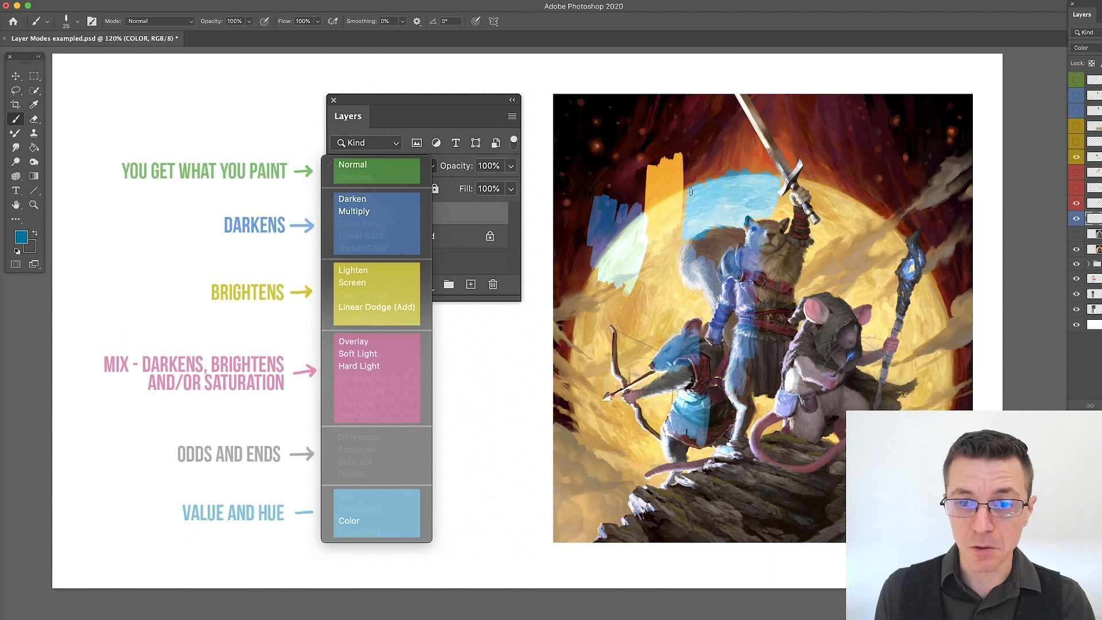
Paint a teal Color-mode stroke down across the moon behind the squirrel
{"action": "left_click_drag", "start_coordinate": [692, 192], "coordinate": [682, 322]}
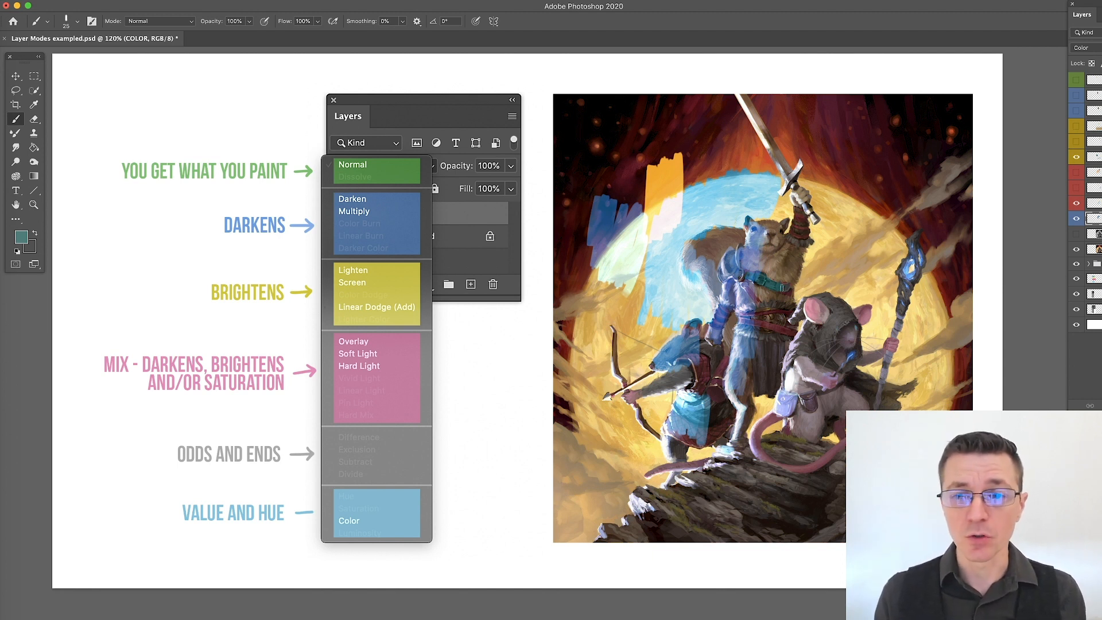
{"action": "mouse_move", "coordinate": [208, 44]}
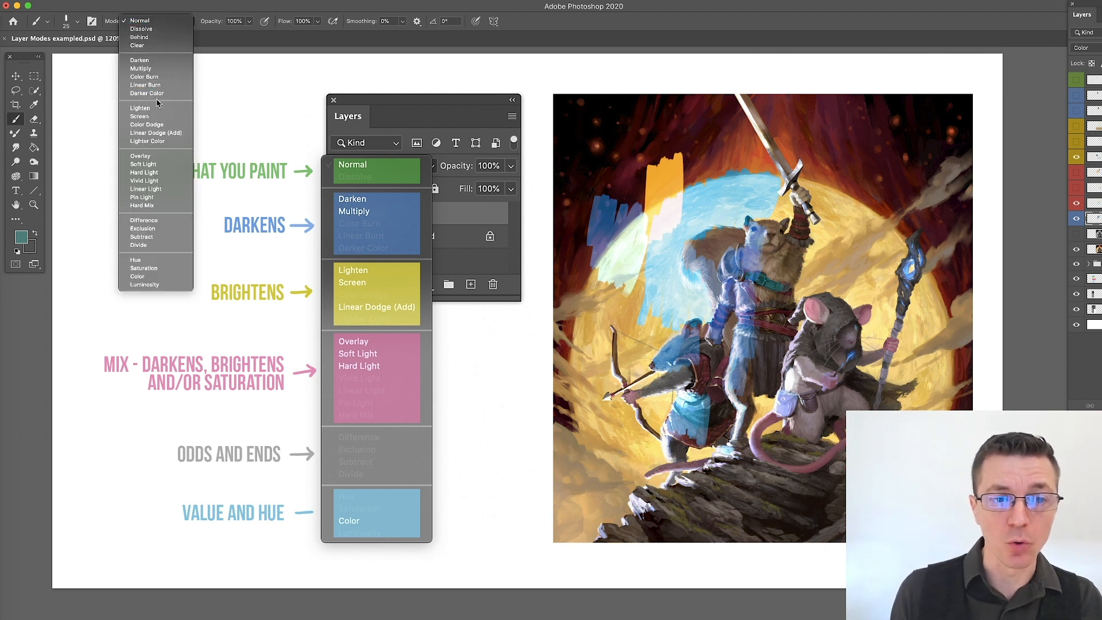
{"action": "mouse_move", "coordinate": [141, 68]}
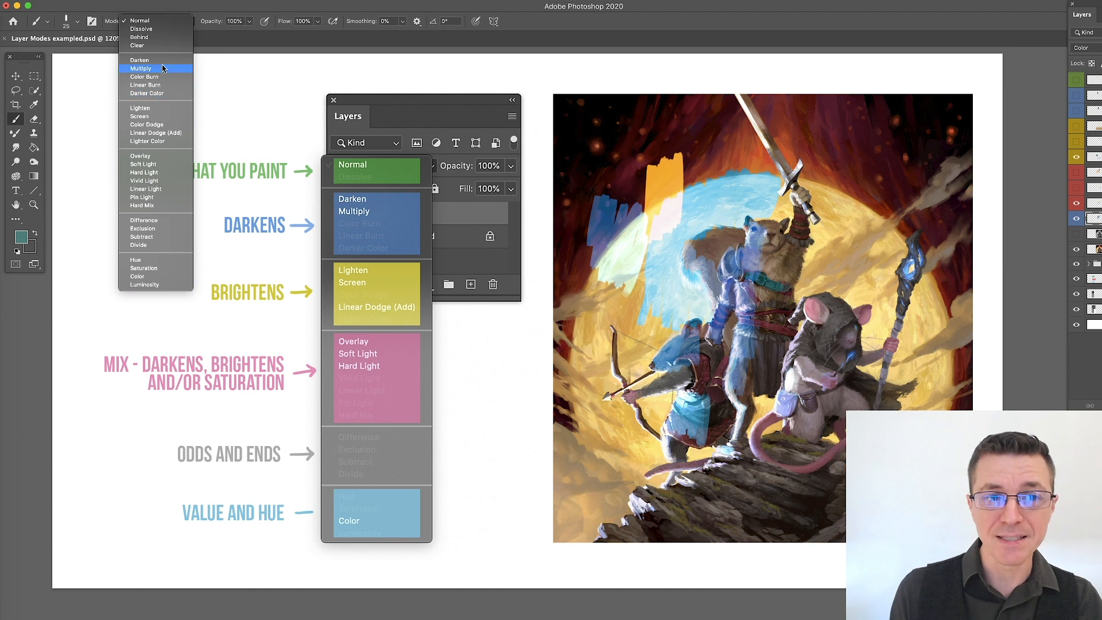
{"action": "mouse_move", "coordinate": [158, 228]}
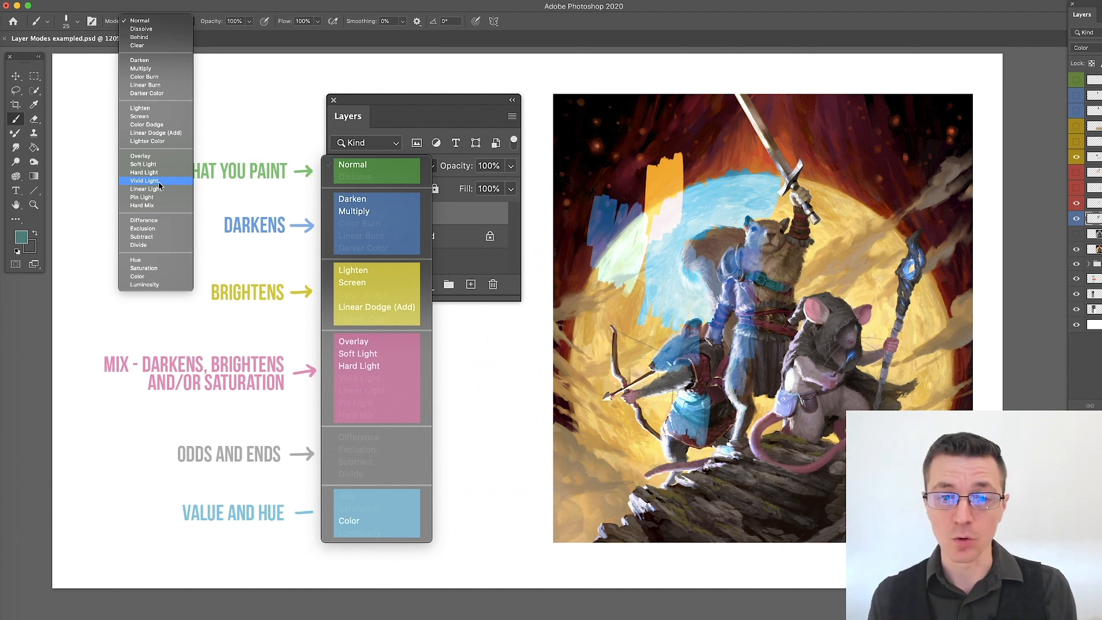
{"action": "mouse_move", "coordinate": [200, 145]}
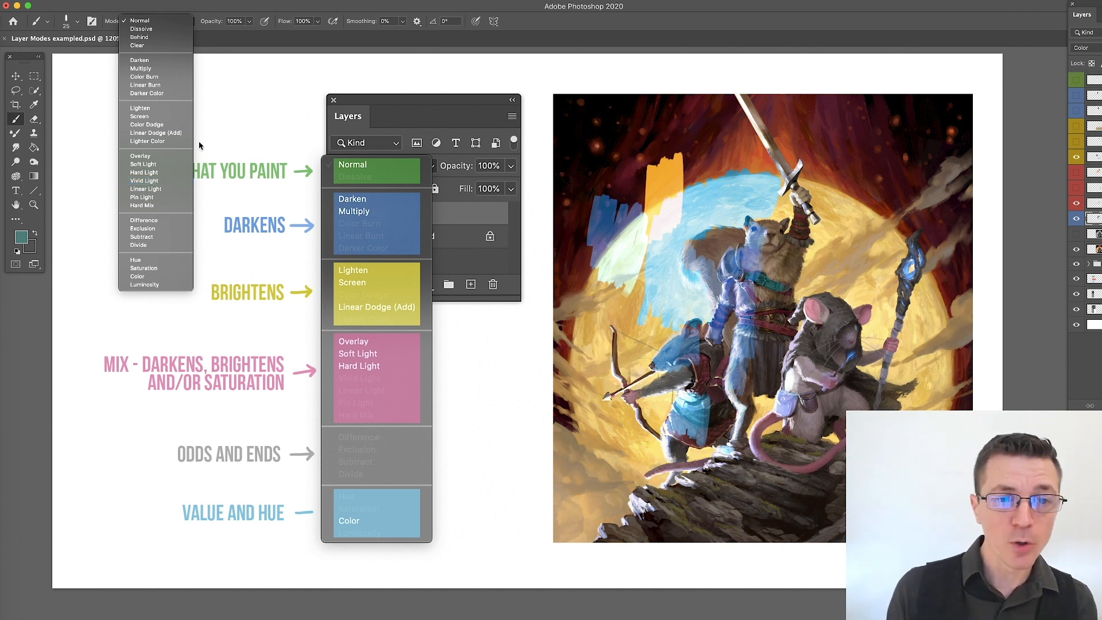